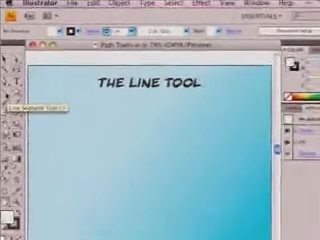
# Reveal the Line Segment Tool flyout with Arc, Spiral, Rectangular Grid and Polar Grid tools
pyautogui.click(10, 105)
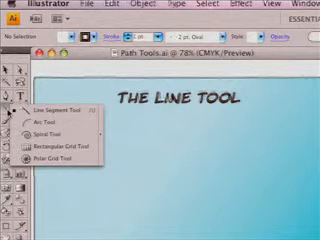